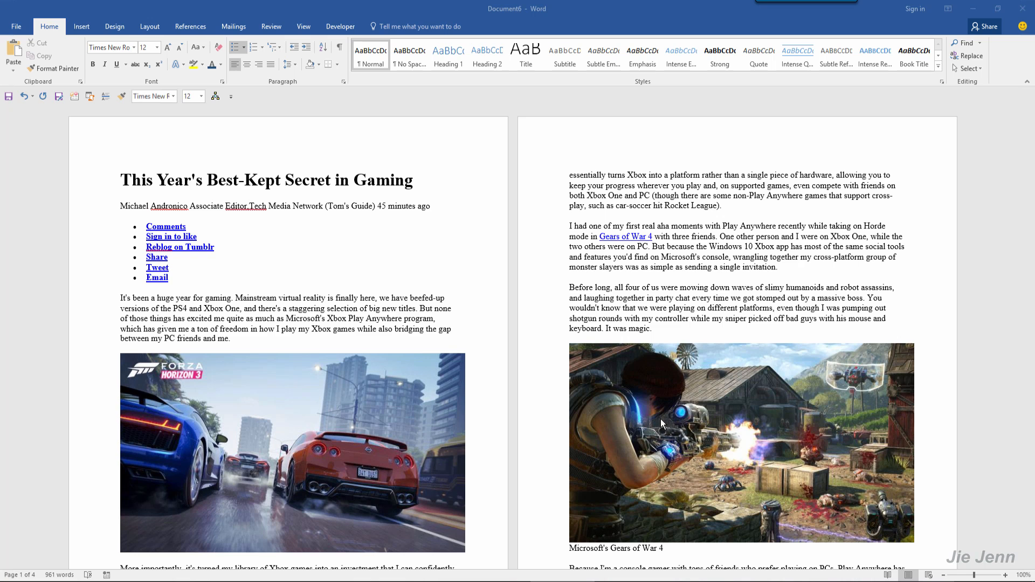
mouse_move(308, 179)
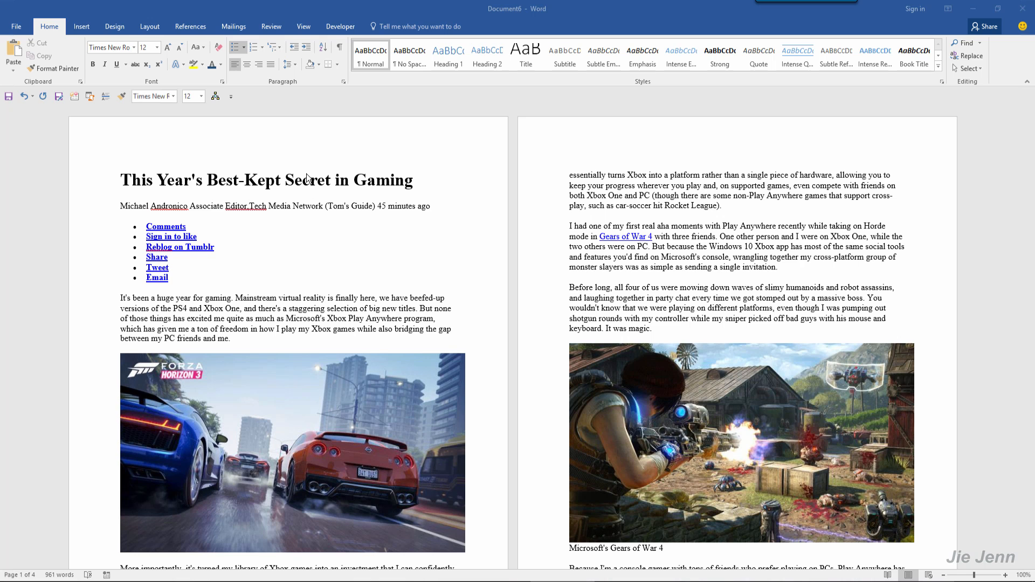
mouse_move(718, 302)
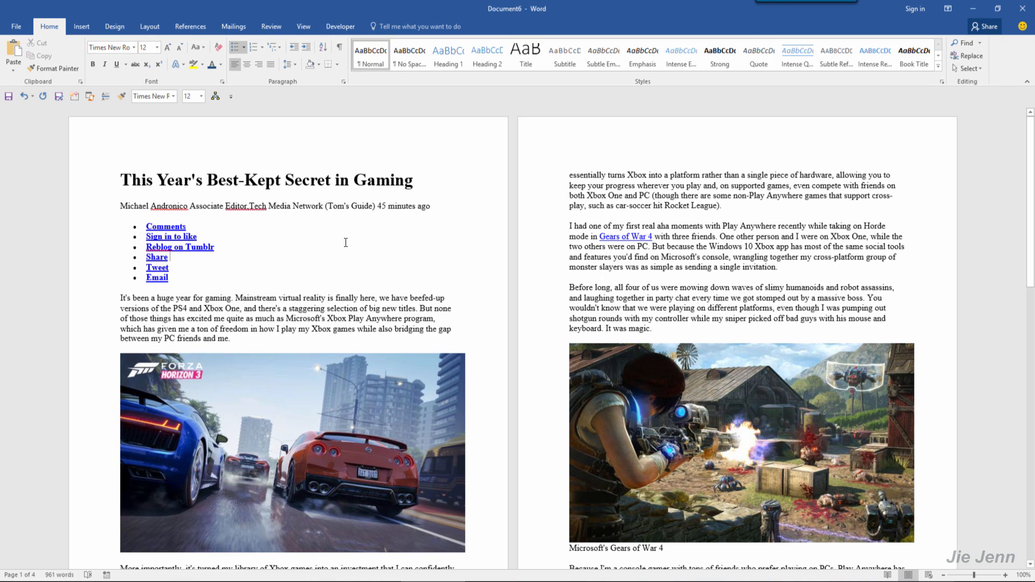
mouse_move(382, 262)
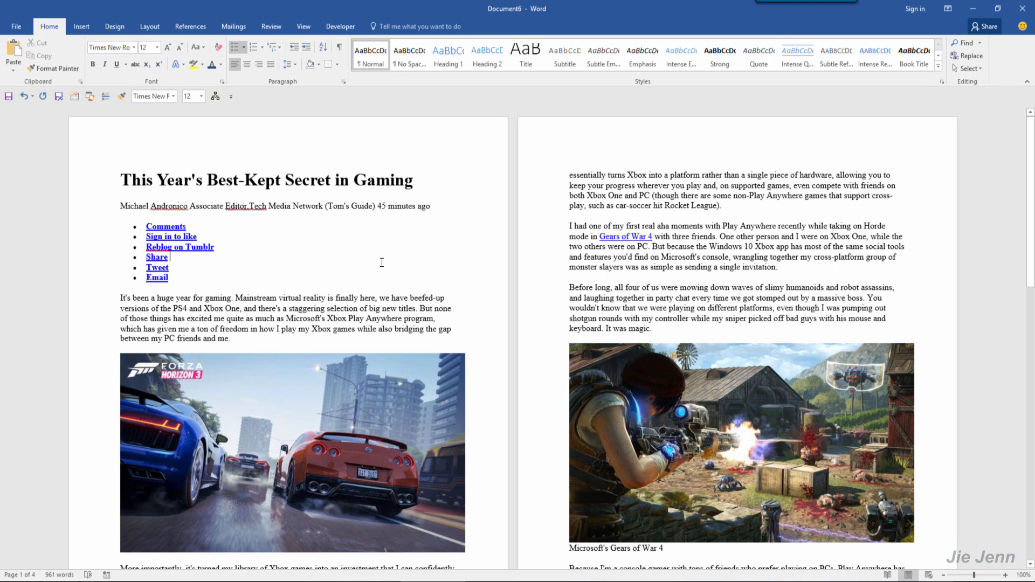
Set up Find and Replace to search for every graphic (^g) with an empty replacement
scroll("down", 3)
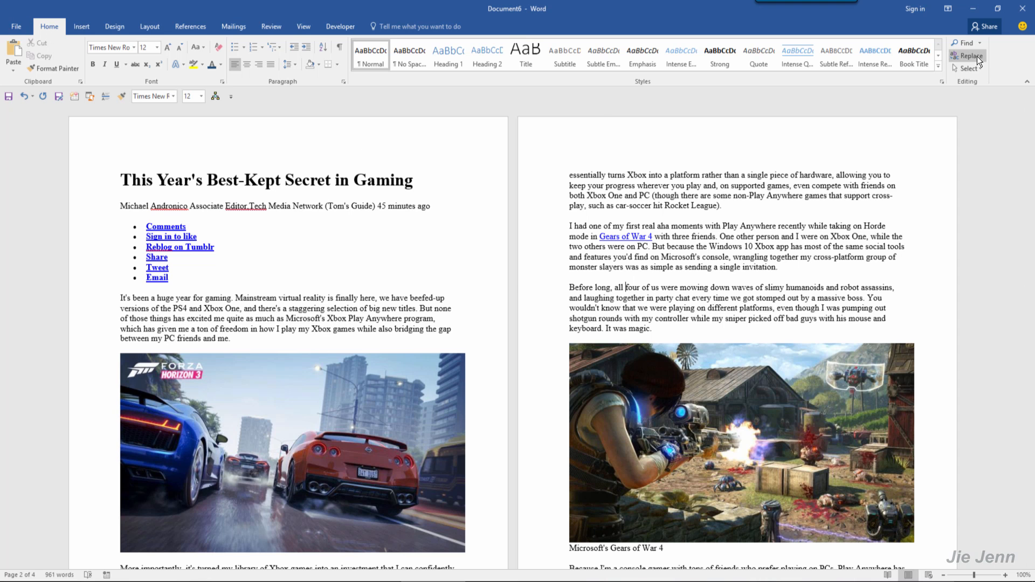
left_click(968, 55)
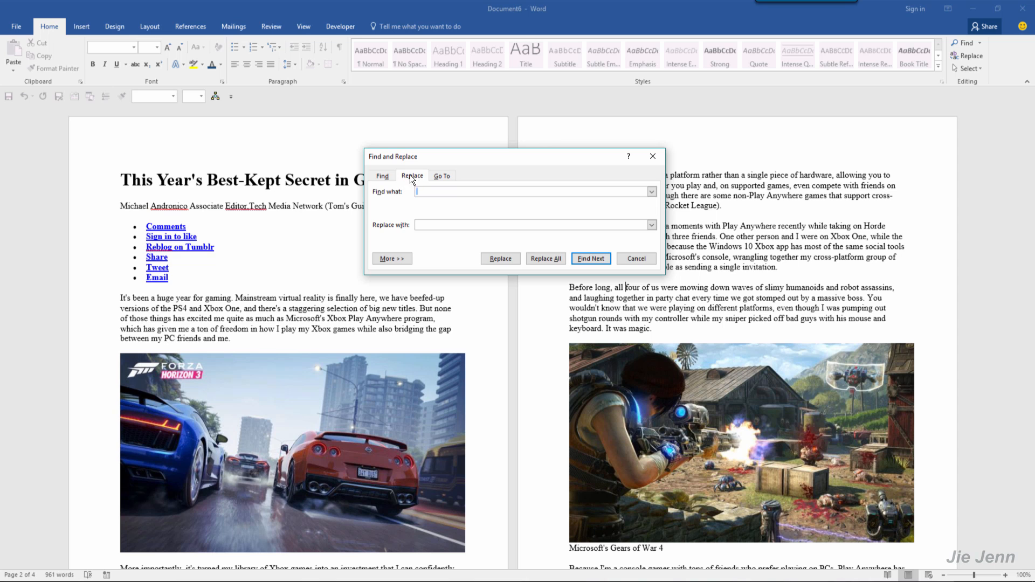
left_click(391, 257)
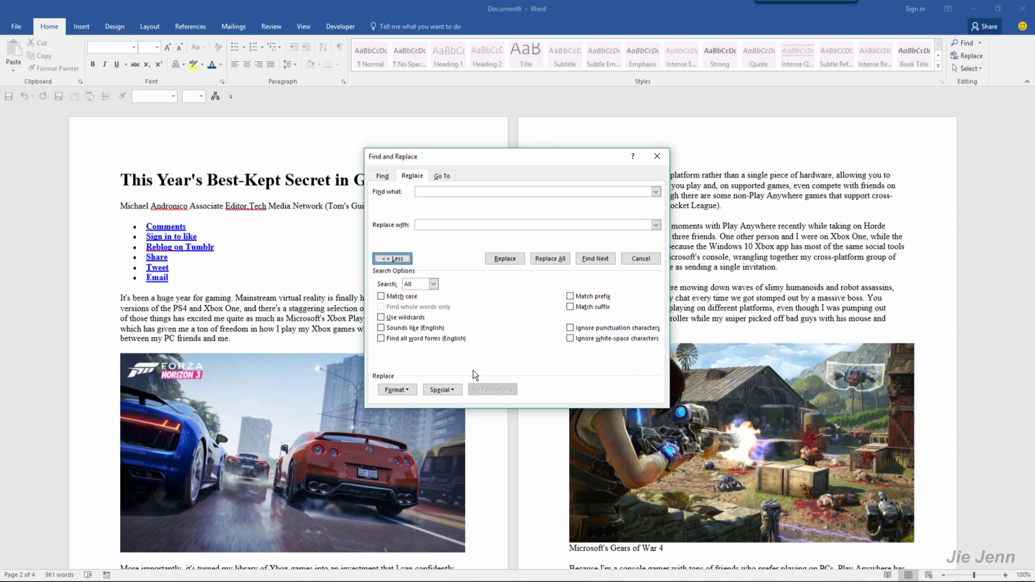
left_click(441, 389)
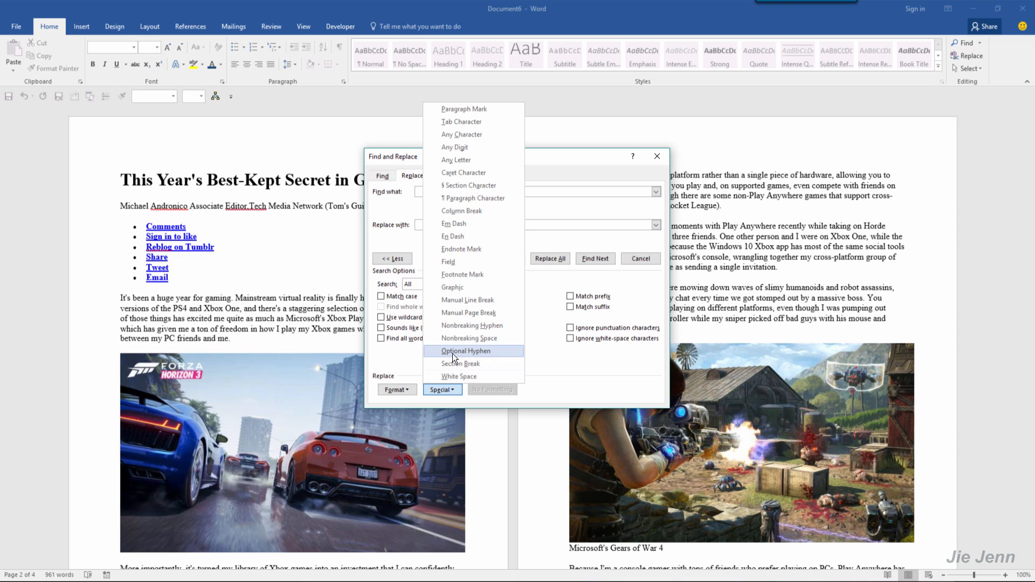
mouse_move(470, 287)
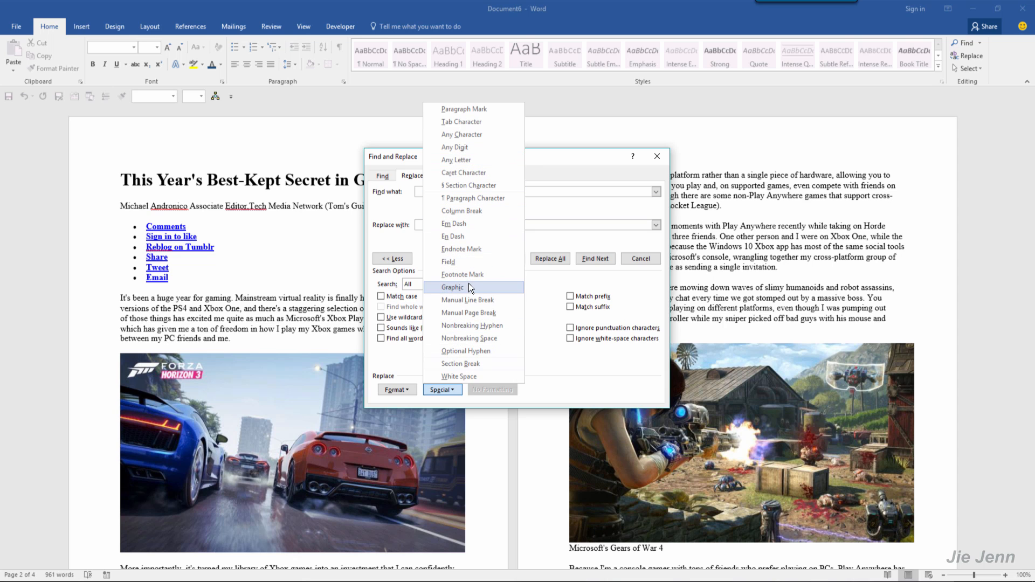
left_click(451, 287)
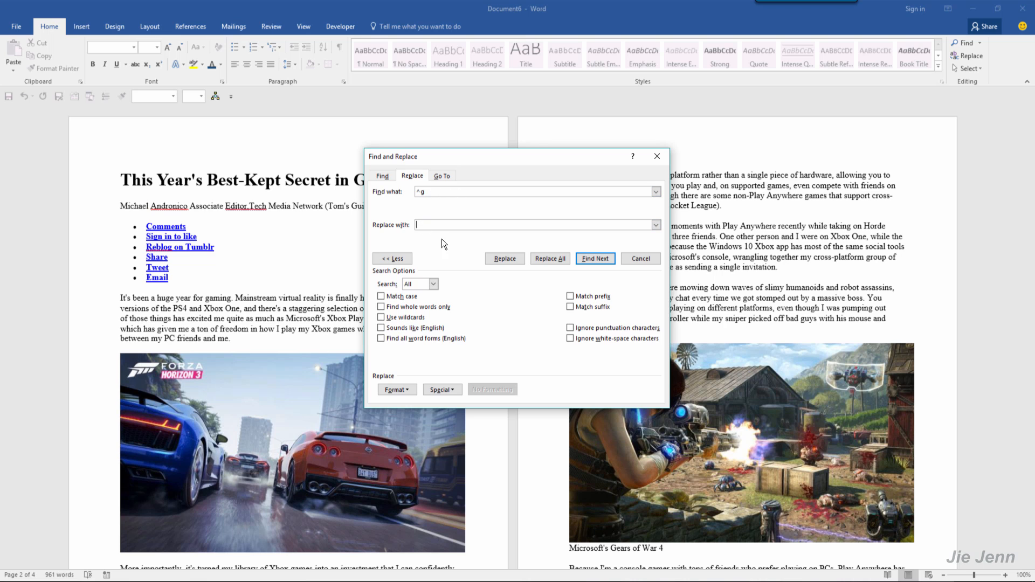
Replace all four graphics with nothing and acknowledge the replacement count
left_click(548, 257)
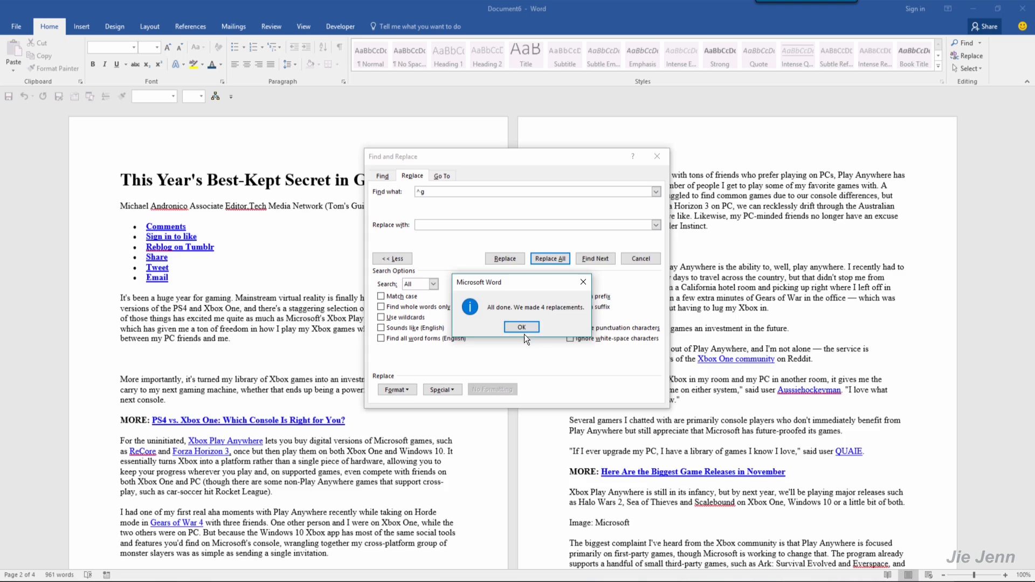
left_click(520, 327)
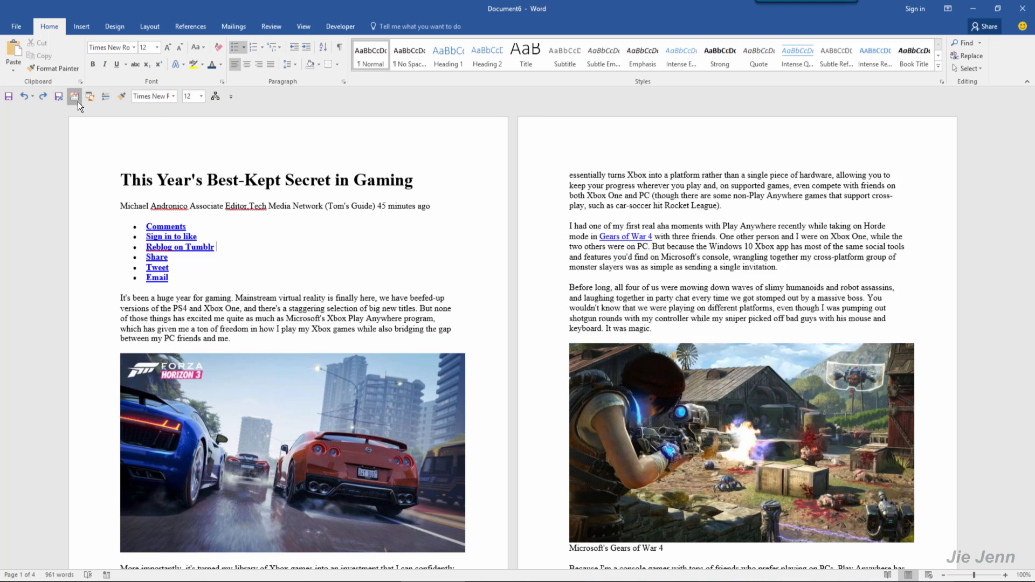
Undo the replacement so the deleted photos return to the article
right_click(543, 137)
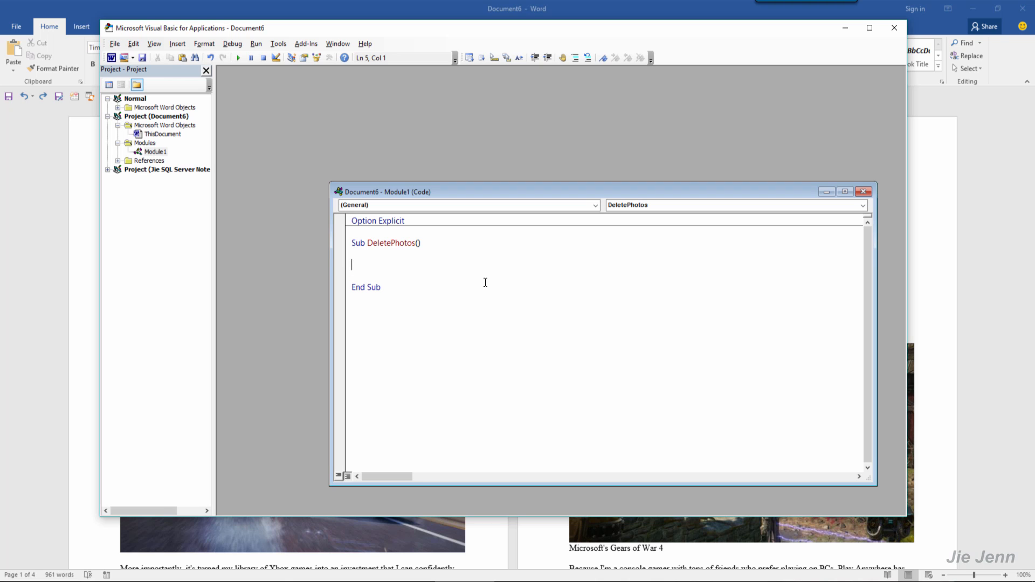
Write a Do While loop deleting ThisDocument.InlineShapes(1) until Count is 0, then run DeletePhotos
type("do whil")
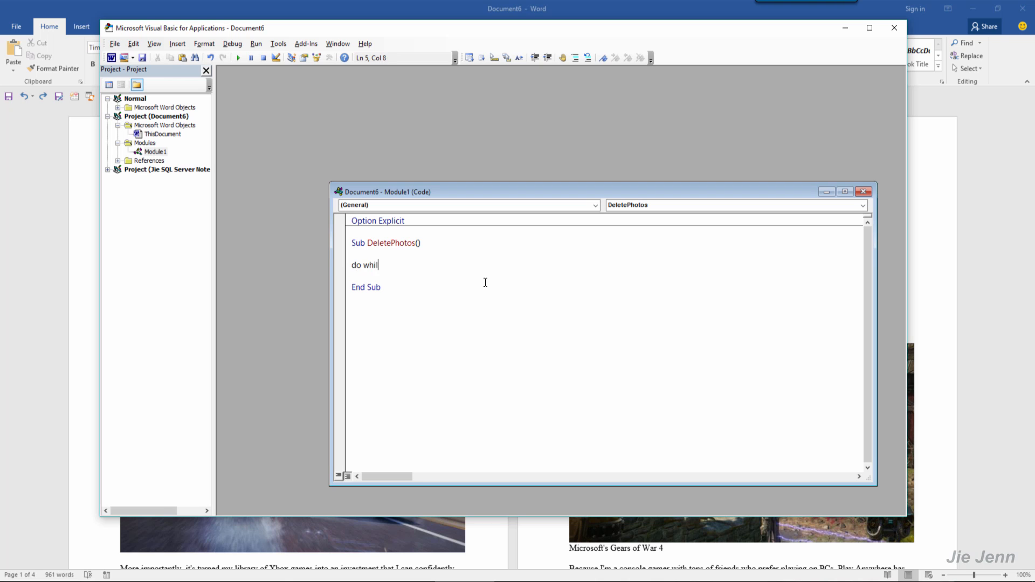
type("e thisdocument")
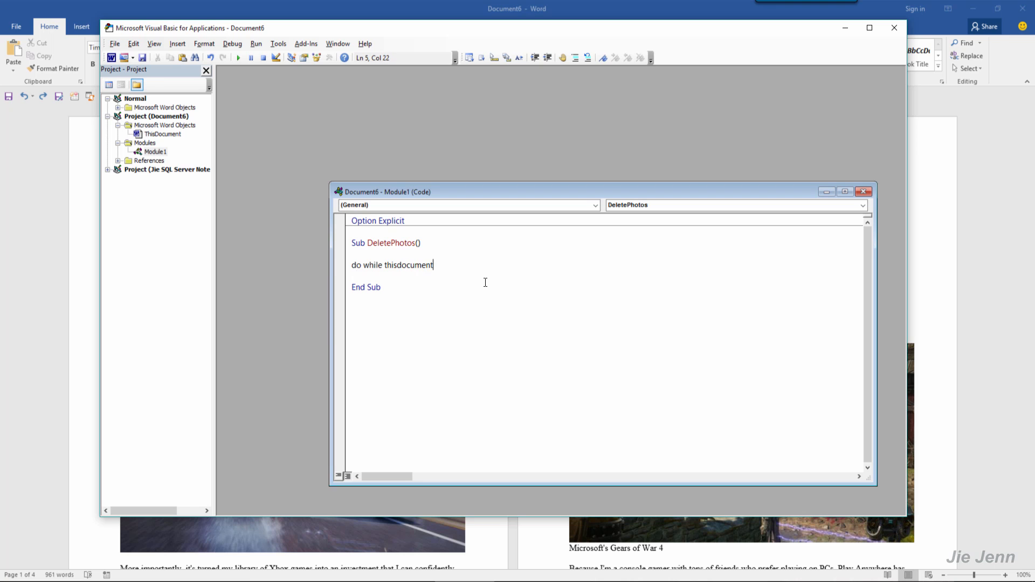
type(".inlines")
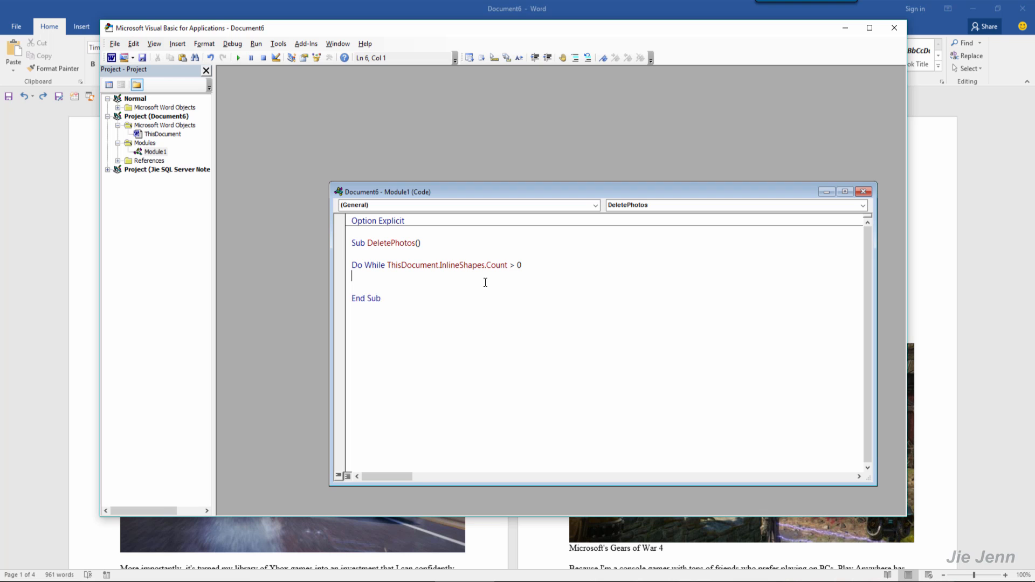
type("Loop")
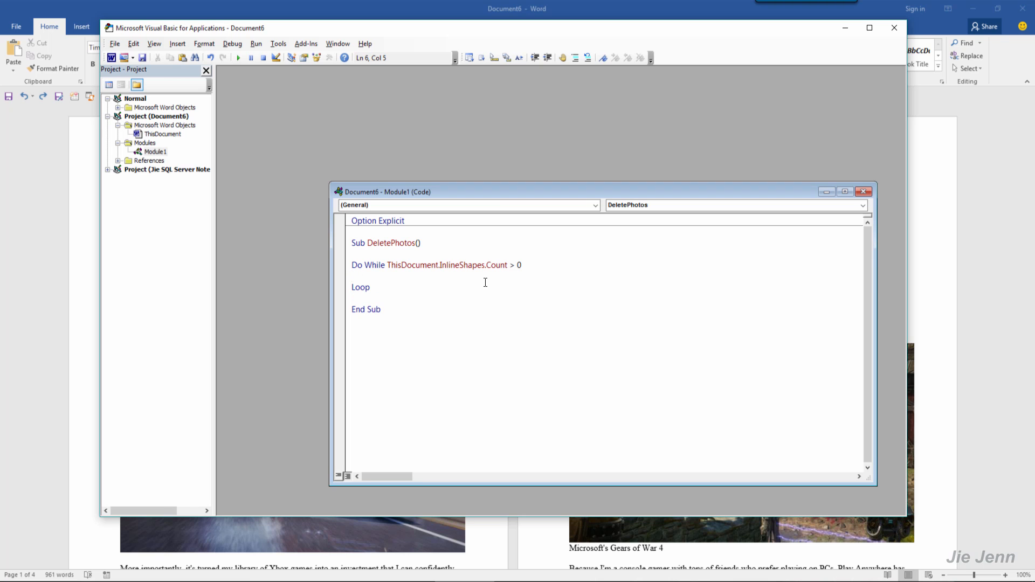
type("thisdocument.InlineShapes(")
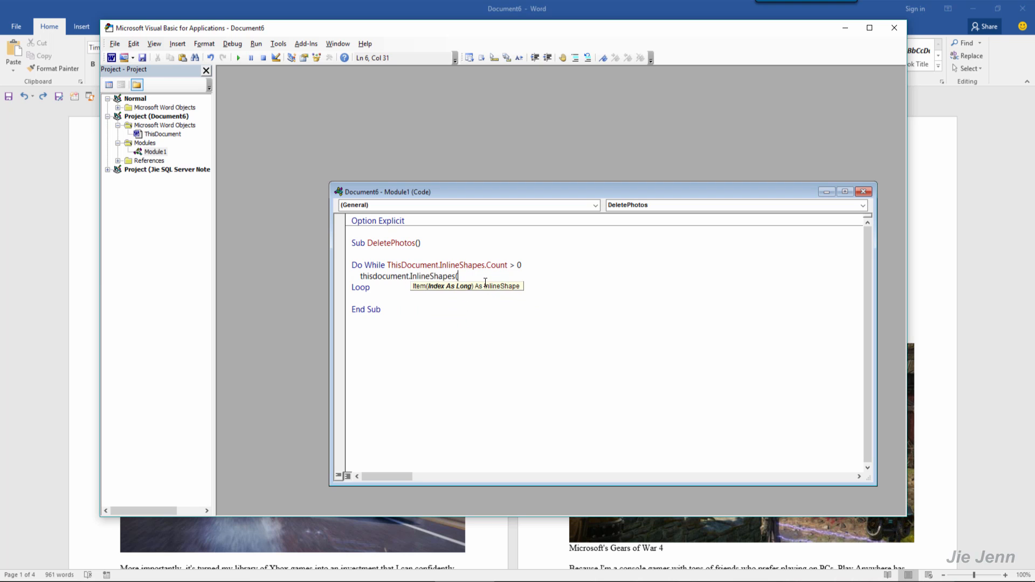
type("1).")
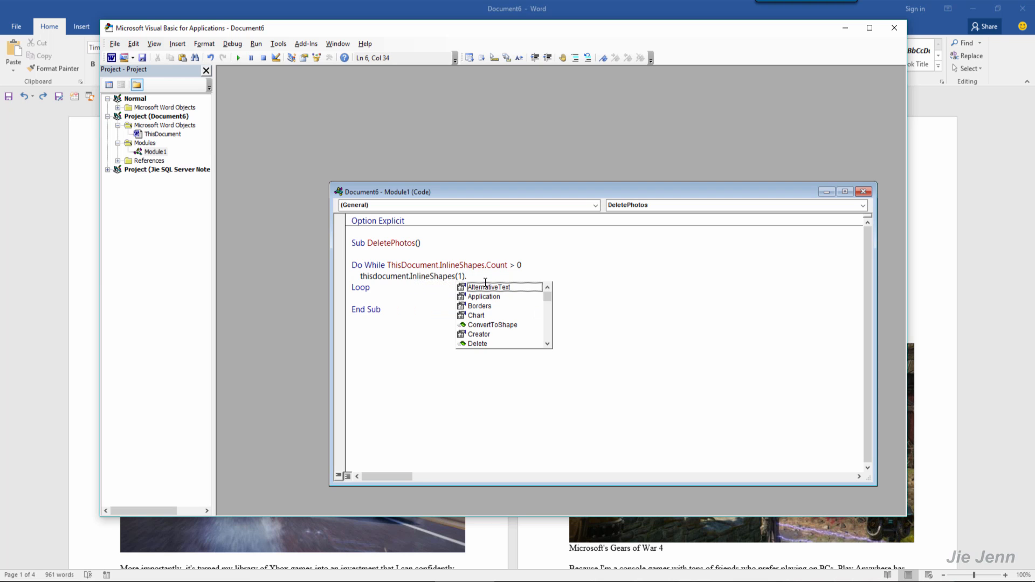
type("Delete")
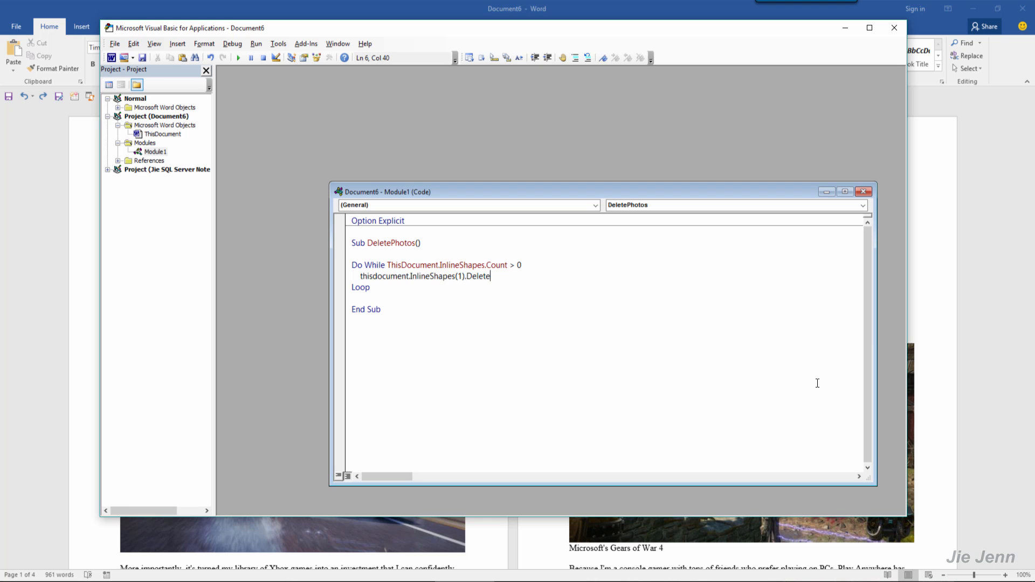
key("enter")
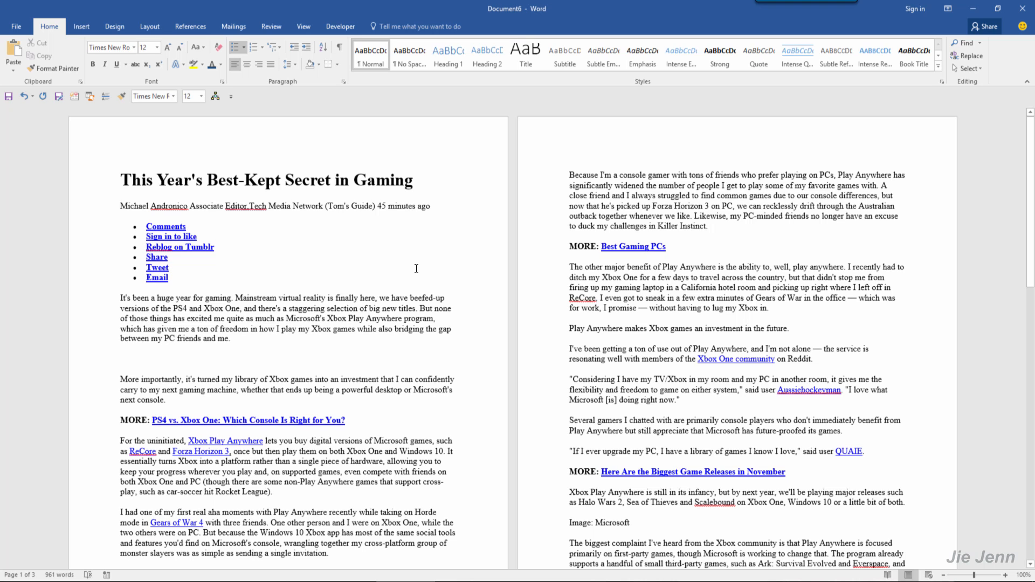
Return focus to the article text, now three pages with no photos
left_click(171, 267)
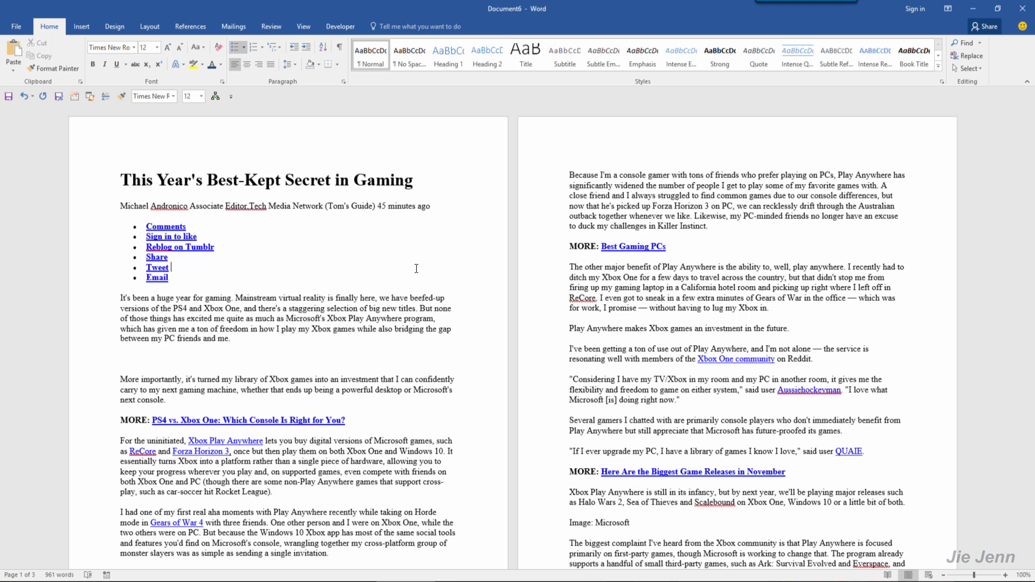